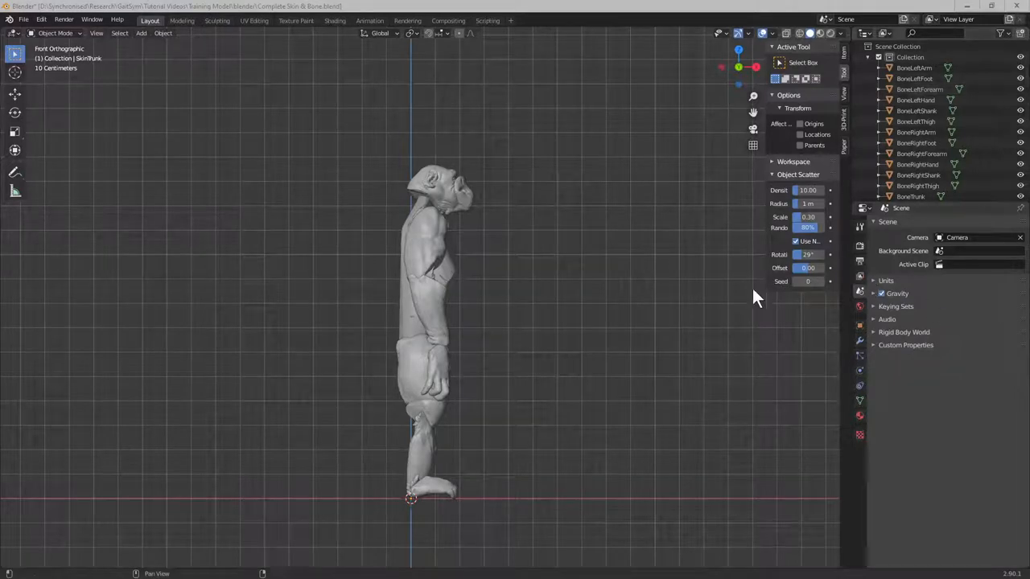
{"action": "mouse_move", "coordinate": [664, 306]}
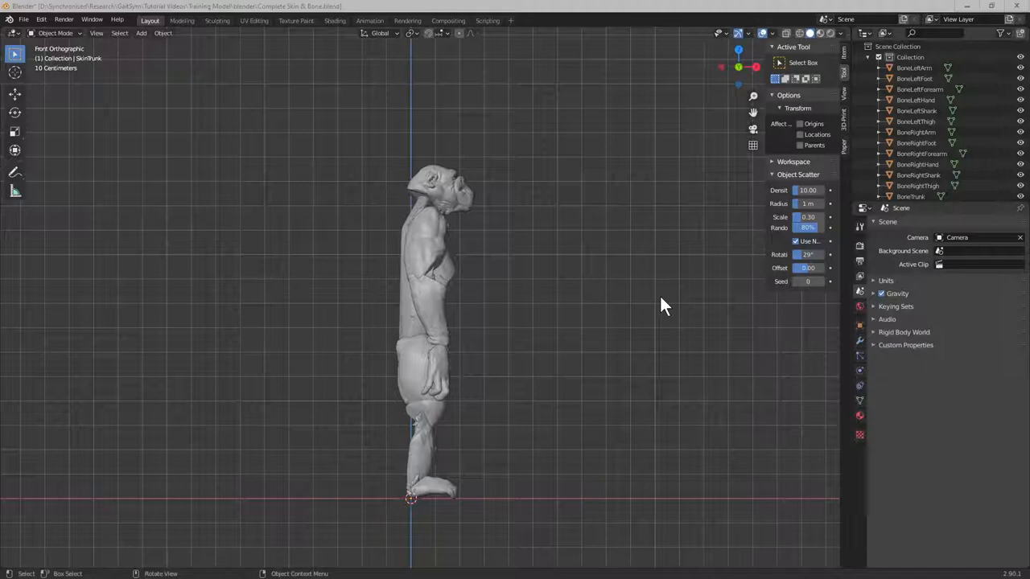
{"action": "mouse_move", "coordinate": [563, 276]}
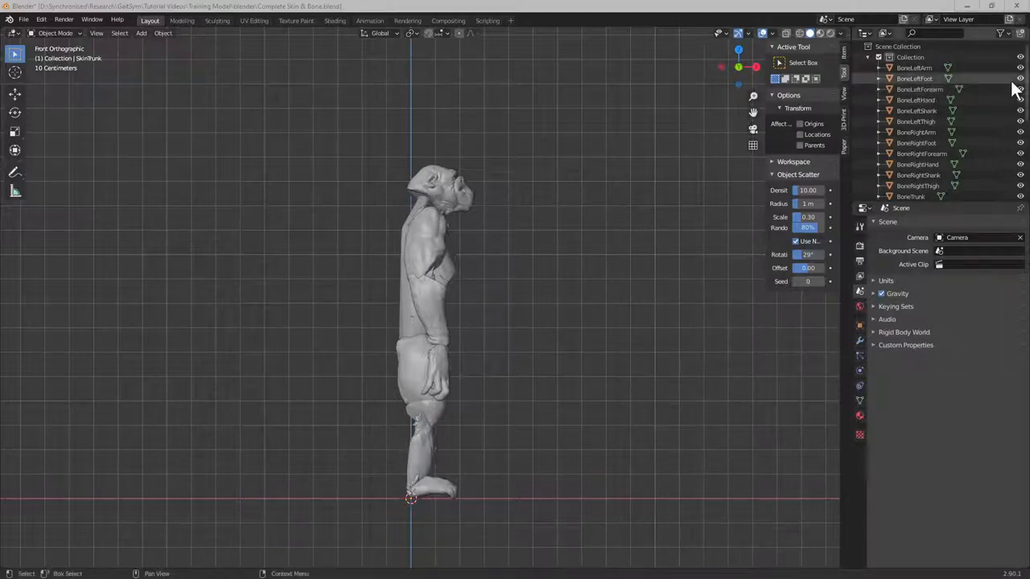
Zoom the viewport to frame the skeleton in Right Orthographic view
{"action": "scroll", "scroll_direction": "down", "scroll_amount": 3}
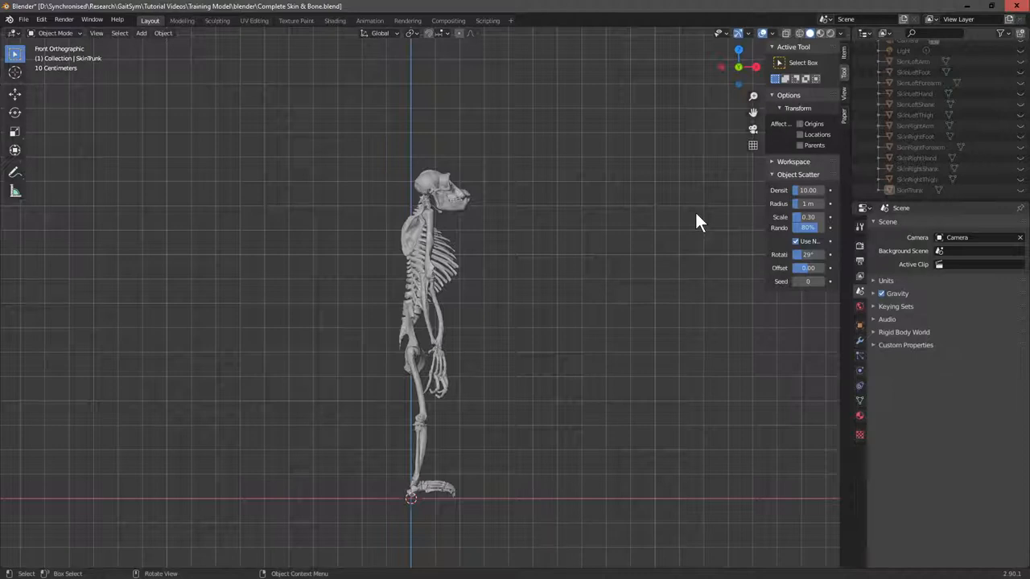
{"action": "mouse_move", "coordinate": [561, 231]}
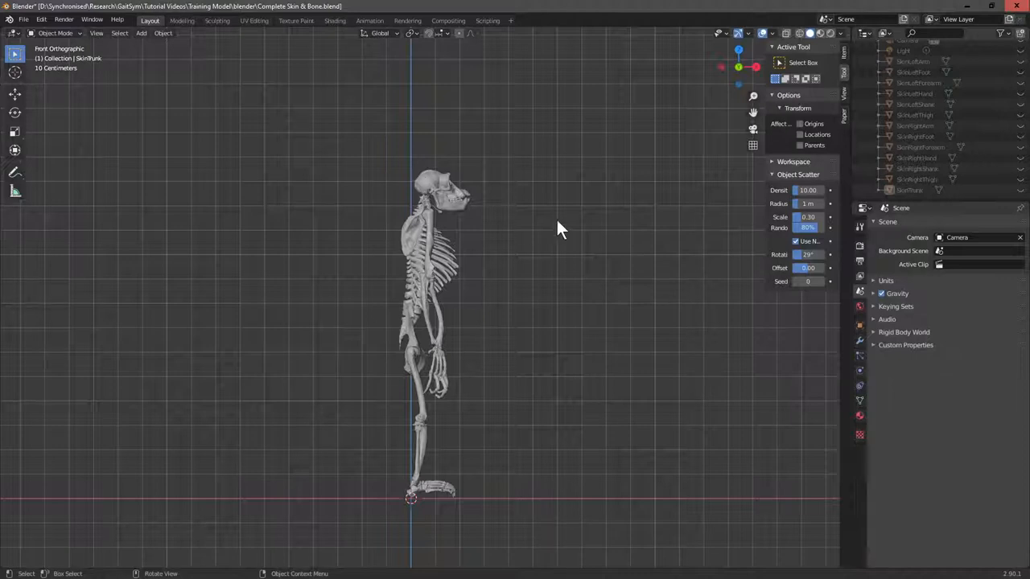
{"action": "mouse_move", "coordinate": [610, 229]}
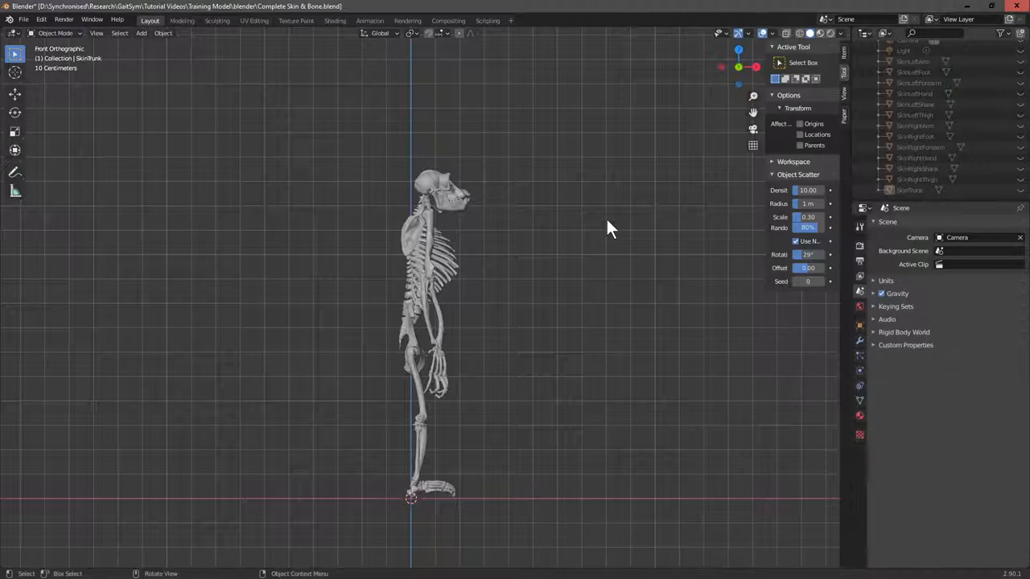
{"action": "mouse_move", "coordinate": [425, 100]}
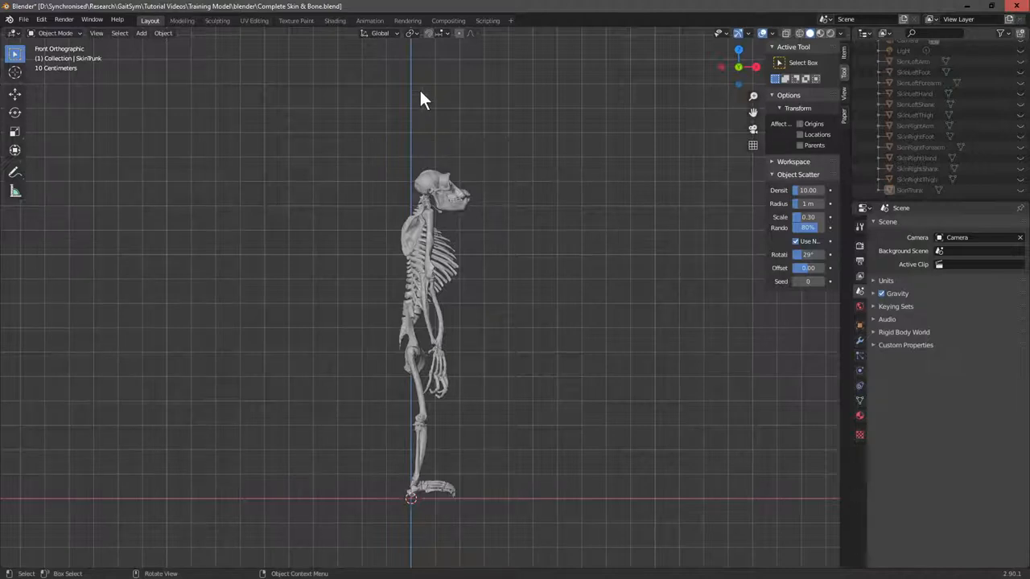
{"action": "mouse_move", "coordinate": [556, 382]}
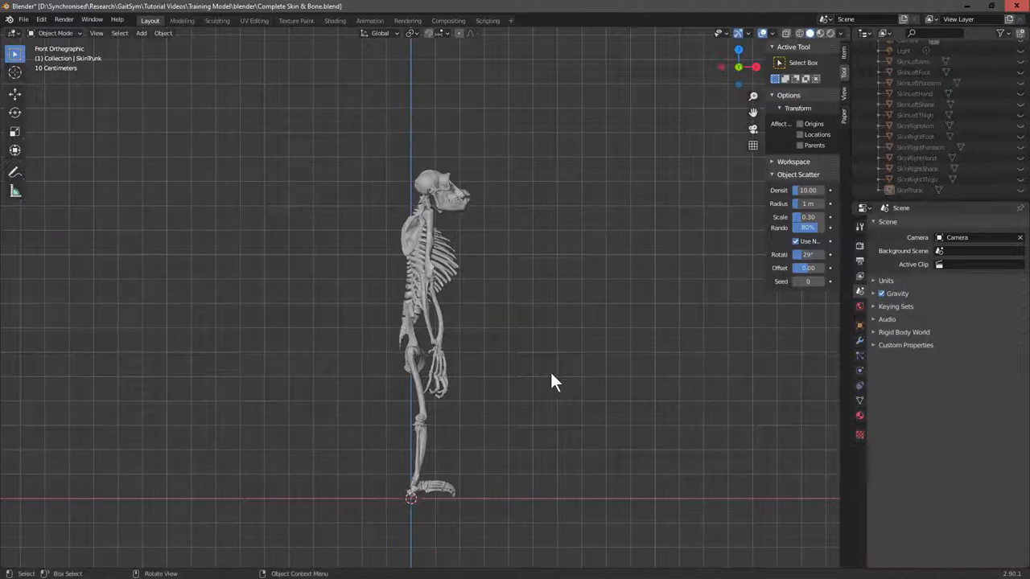
{"action": "mouse_move", "coordinate": [556, 266]}
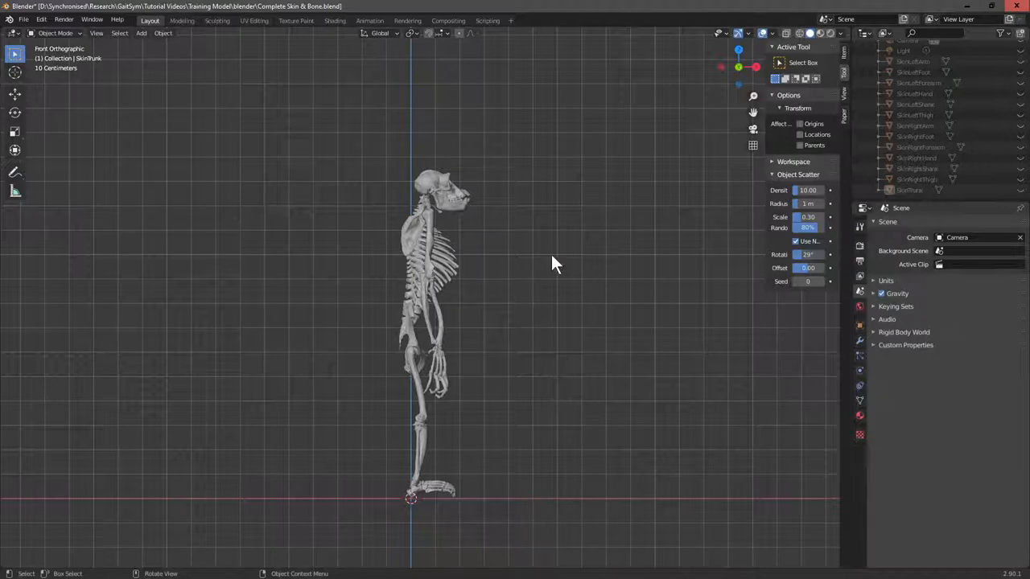
{"action": "mouse_move", "coordinate": [591, 265]}
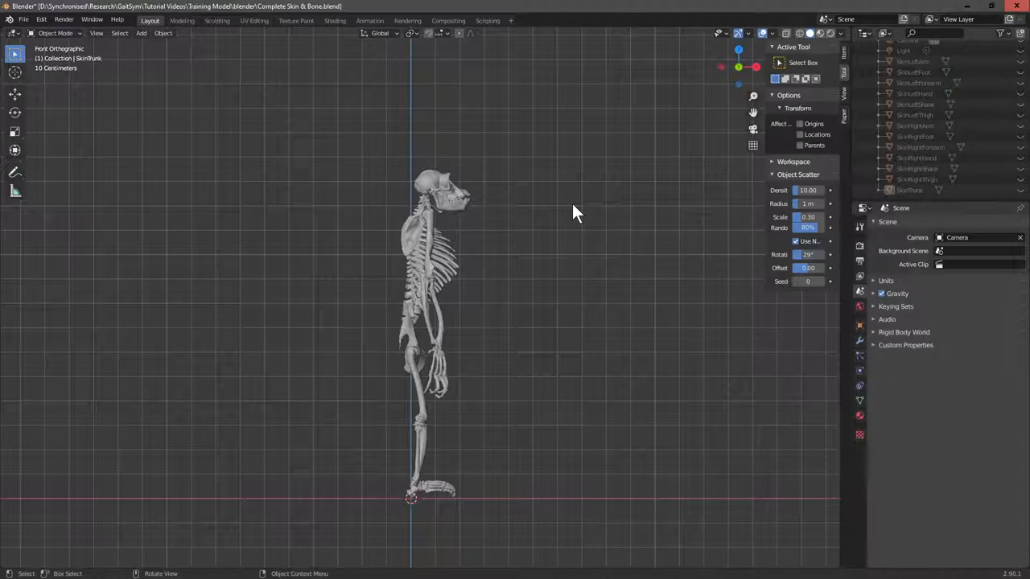
{"action": "mouse_move", "coordinate": [540, 223]}
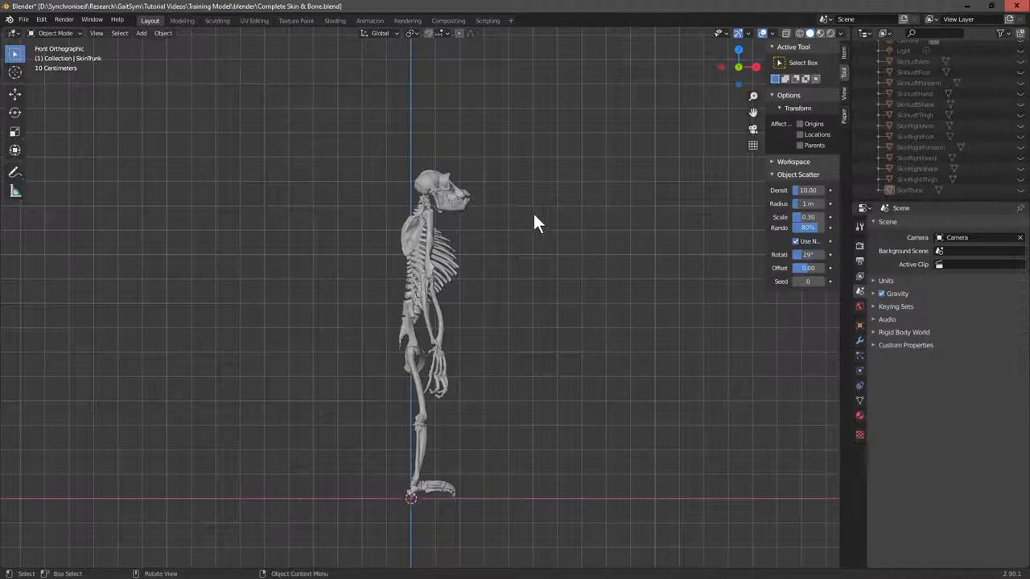
{"action": "mouse_move", "coordinate": [495, 182]}
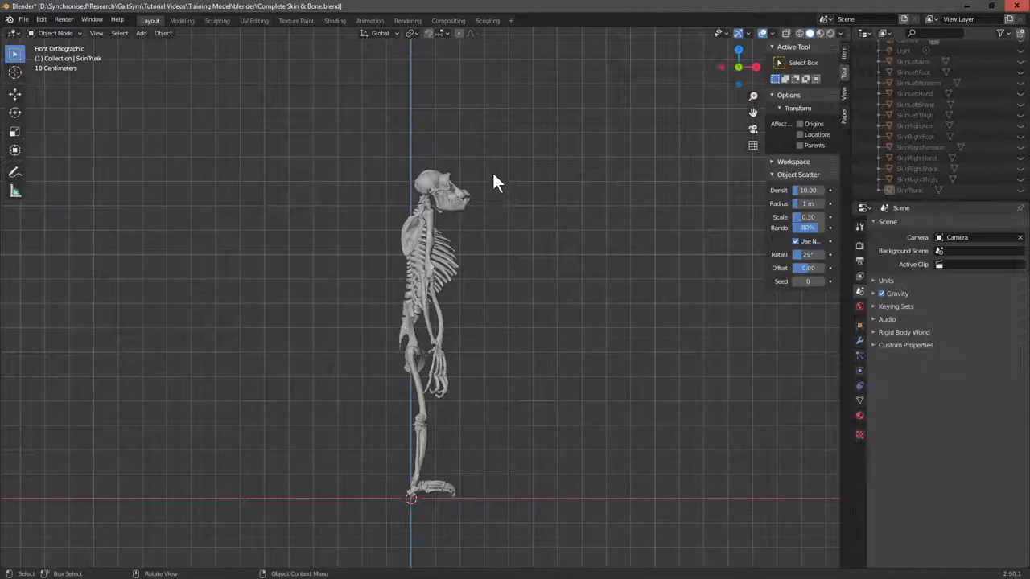
{"action": "mouse_move", "coordinate": [515, 183]}
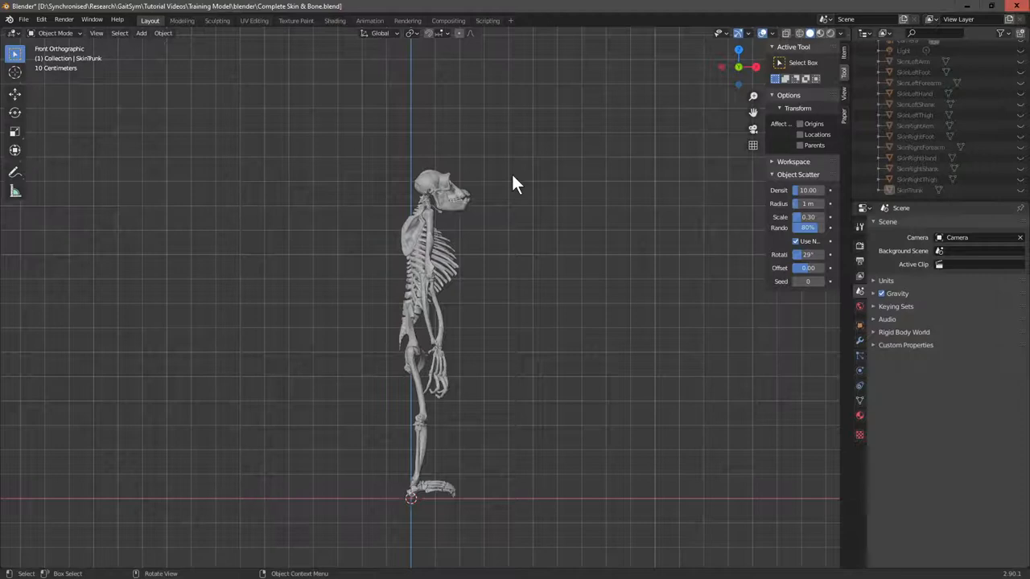
{"action": "mouse_move", "coordinate": [550, 256]}
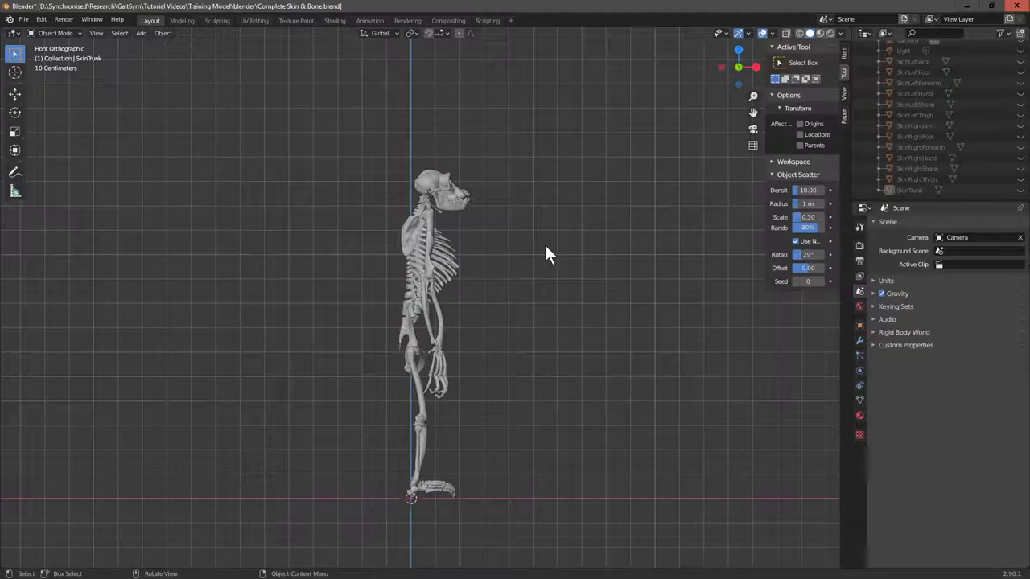
{"action": "mouse_move", "coordinate": [552, 248]}
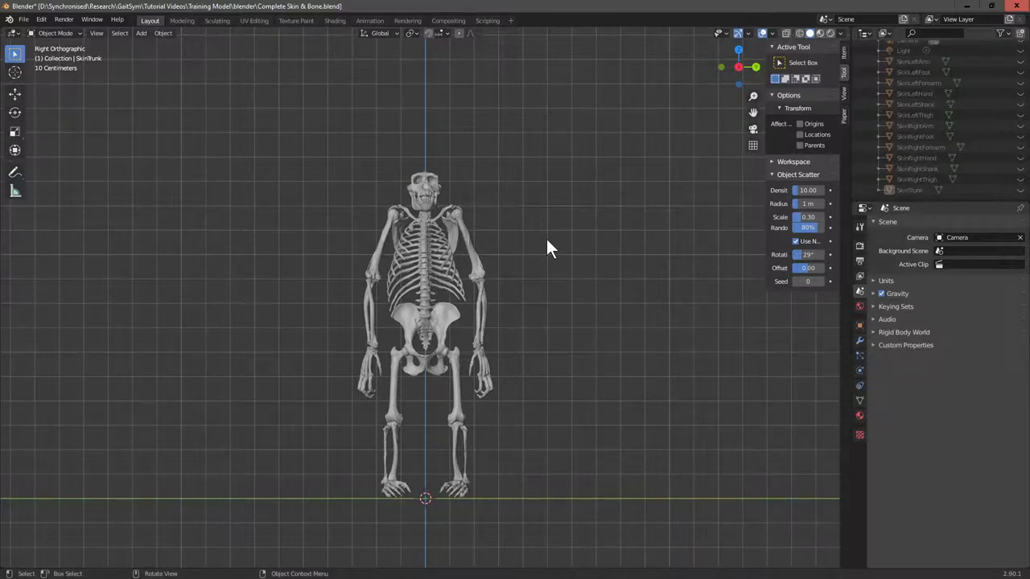
{"action": "mouse_move", "coordinate": [555, 248]}
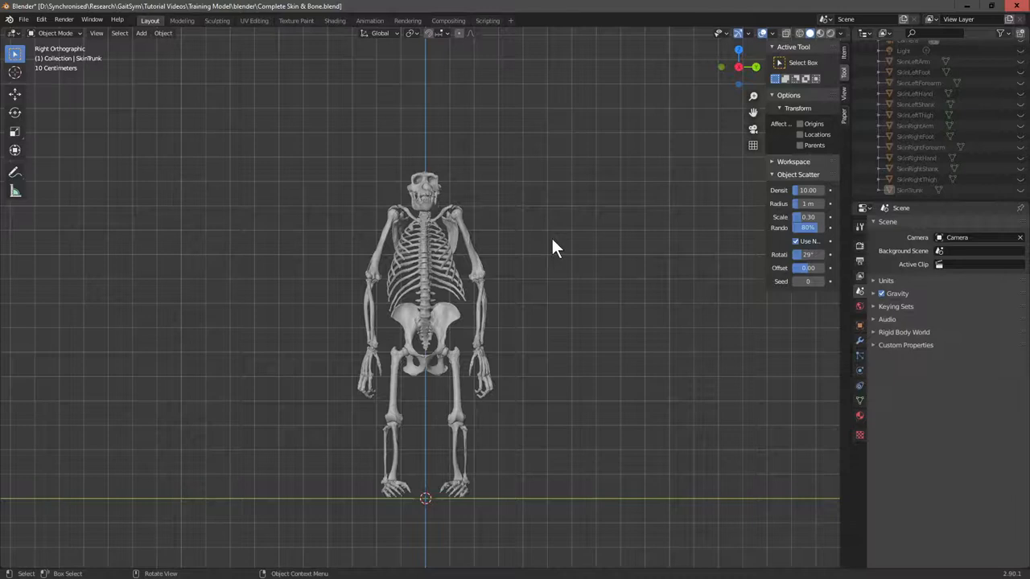
{"action": "mouse_move", "coordinate": [487, 316]}
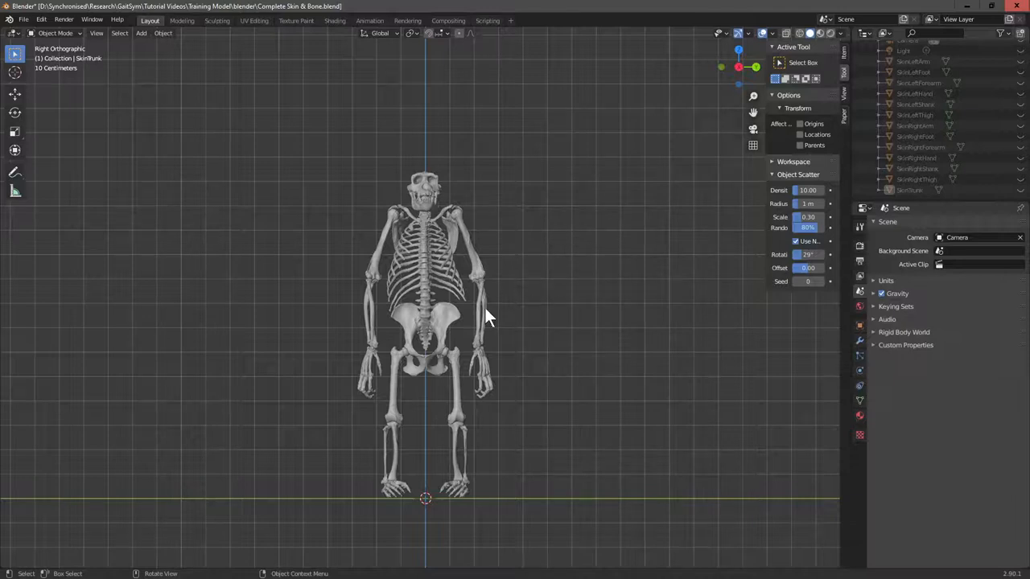
{"action": "mouse_move", "coordinate": [329, 302]}
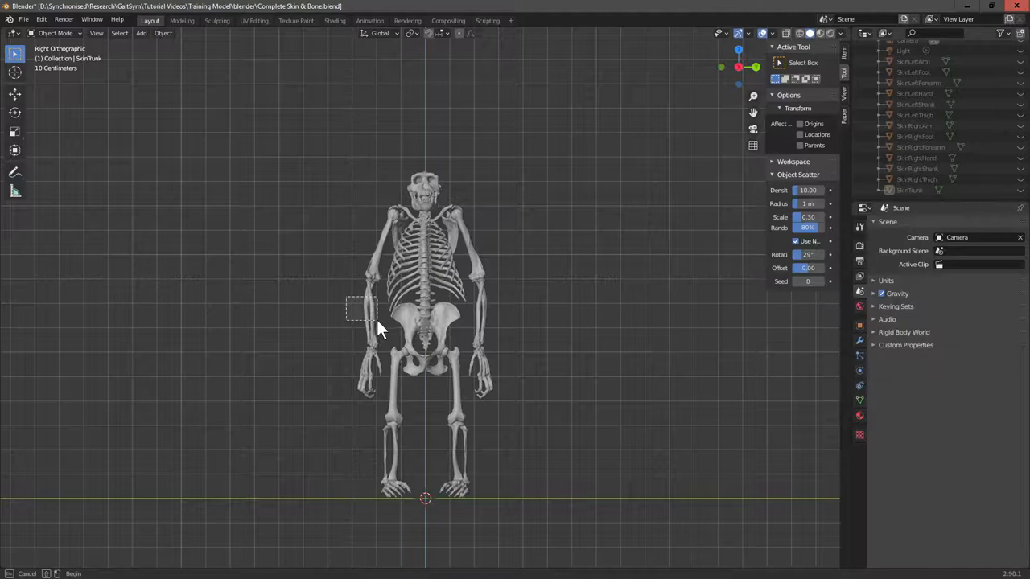
Select the right forearm bone and start a Wavefront OBJ export from the File menu
{"action": "left_click", "coordinate": [370, 314]}
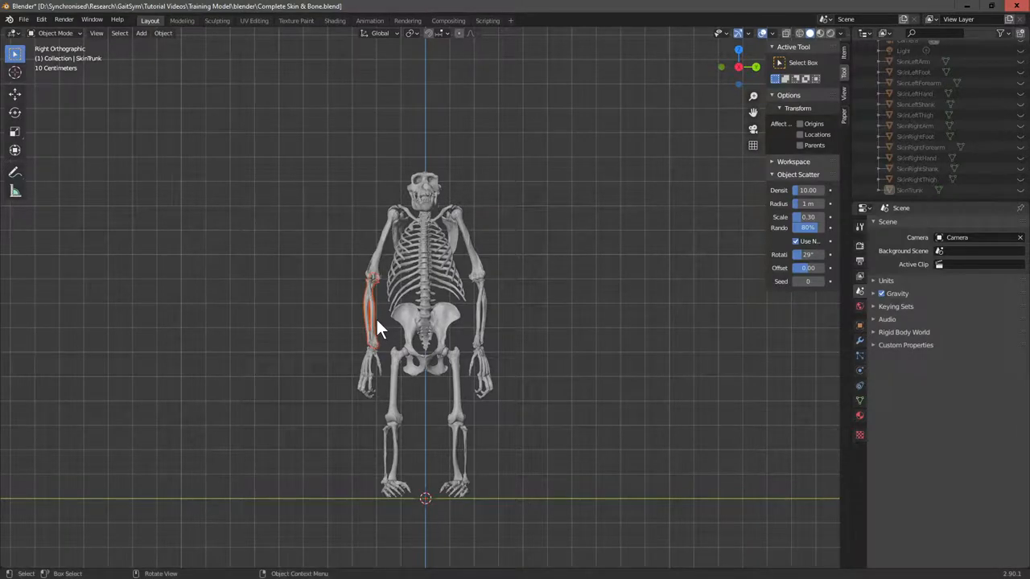
{"action": "mouse_move", "coordinate": [115, 107]}
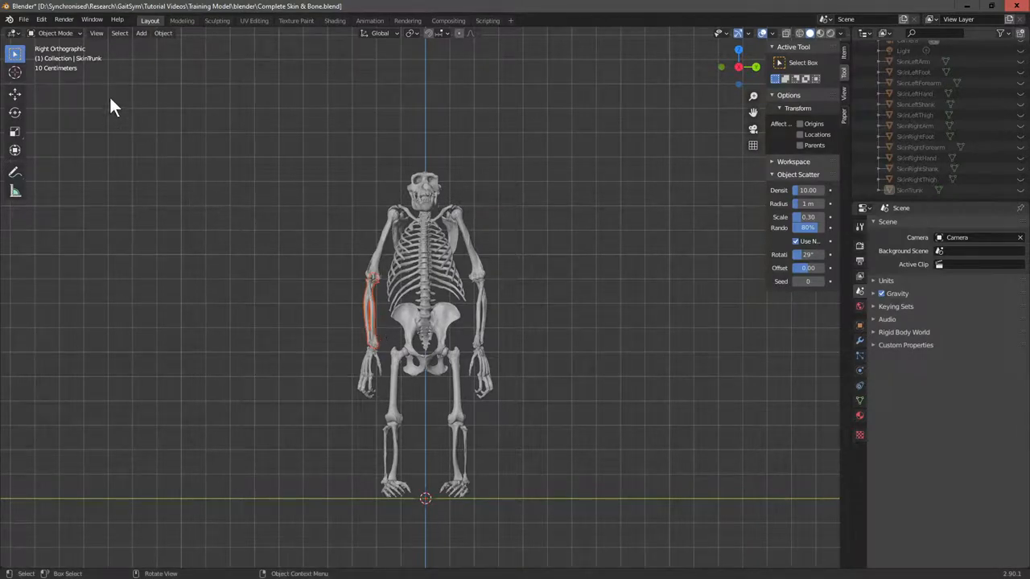
{"action": "left_click", "coordinate": [23, 20]}
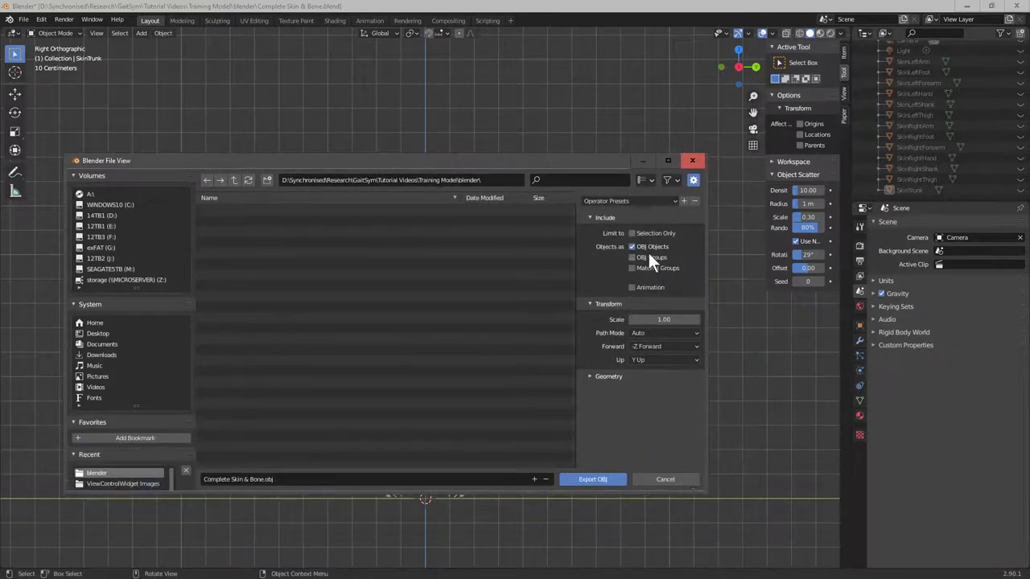
Tick Selection Only and set the export axes to Y Forward, Z Up
{"action": "left_click", "coordinate": [633, 234]}
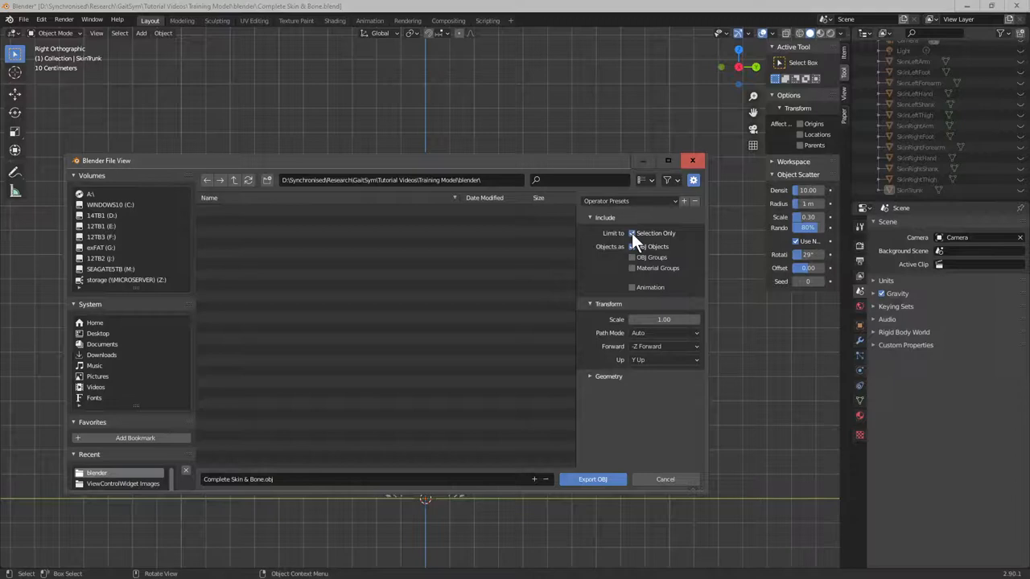
{"action": "left_click", "coordinate": [632, 234]}
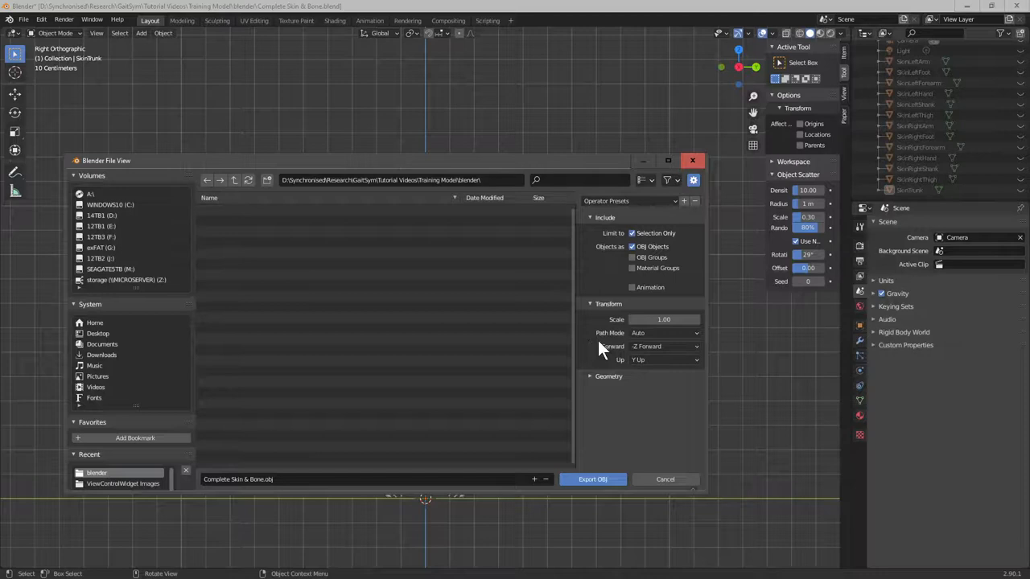
{"action": "left_click", "coordinate": [664, 346]}
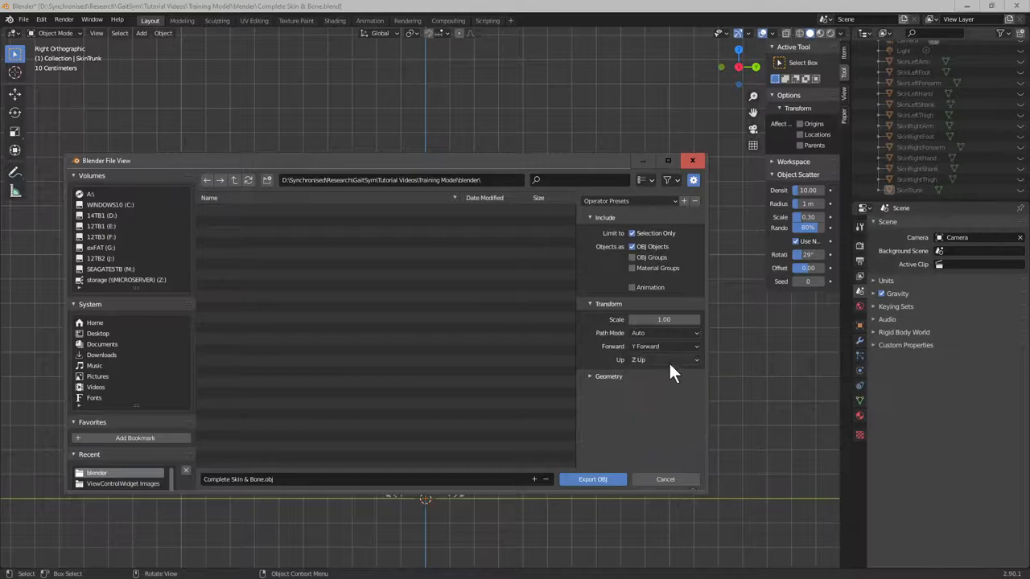
{"action": "mouse_move", "coordinate": [671, 416]}
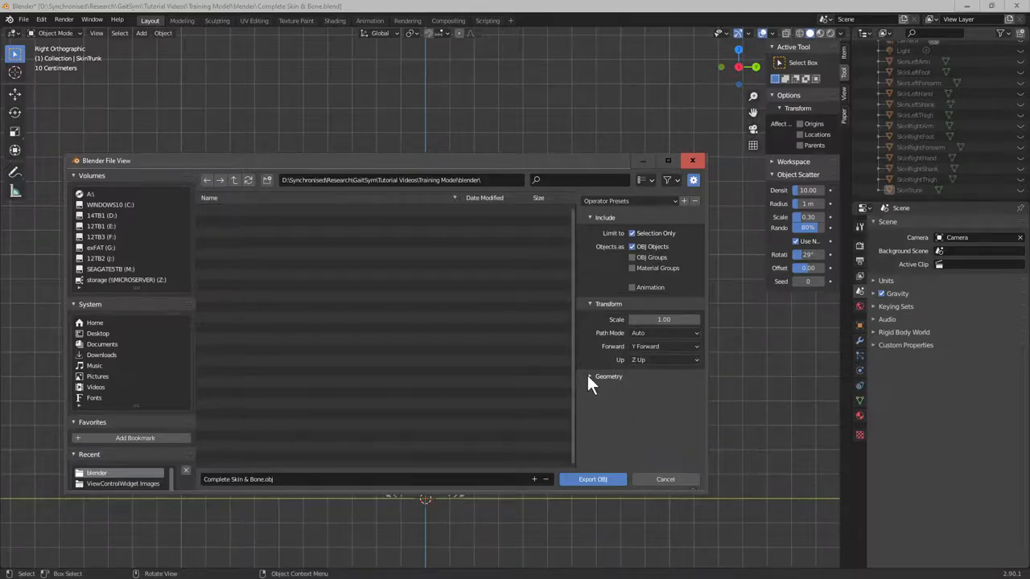
Enable Triangulate Faces under Geometry and export the forearm OBJ
{"action": "left_click", "coordinate": [609, 376]}
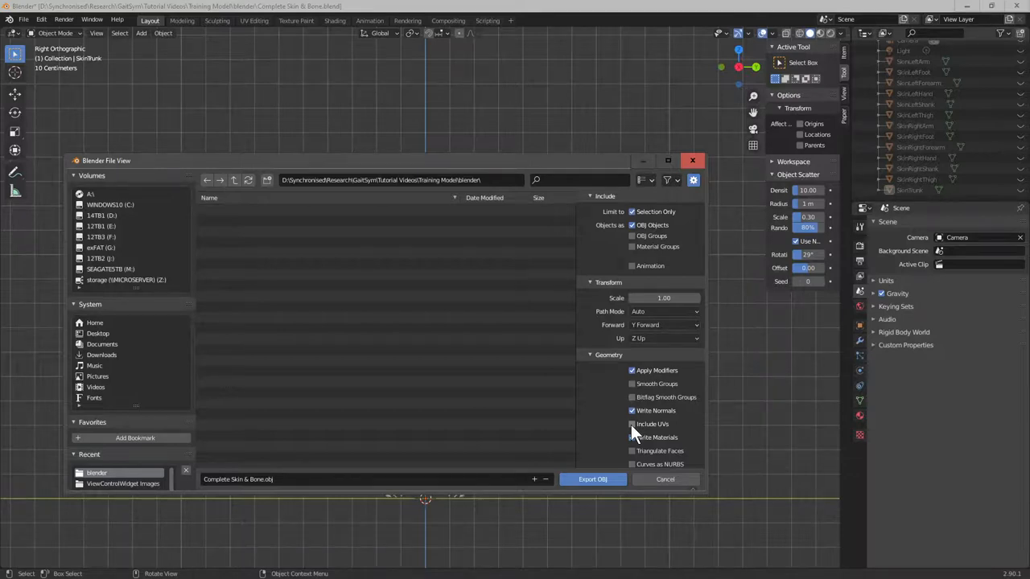
{"action": "mouse_move", "coordinate": [656, 411]}
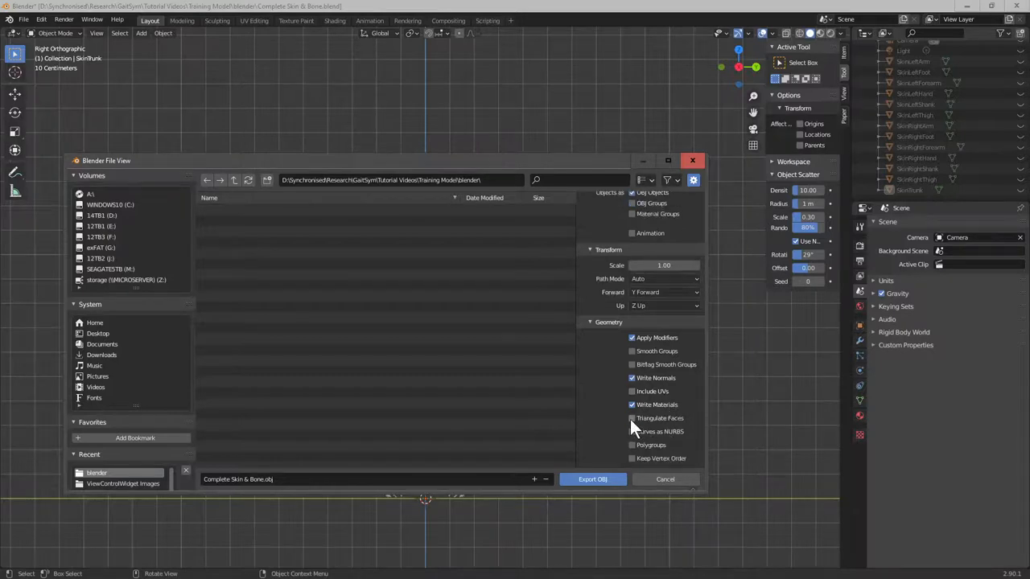
{"action": "mouse_move", "coordinate": [631, 418]}
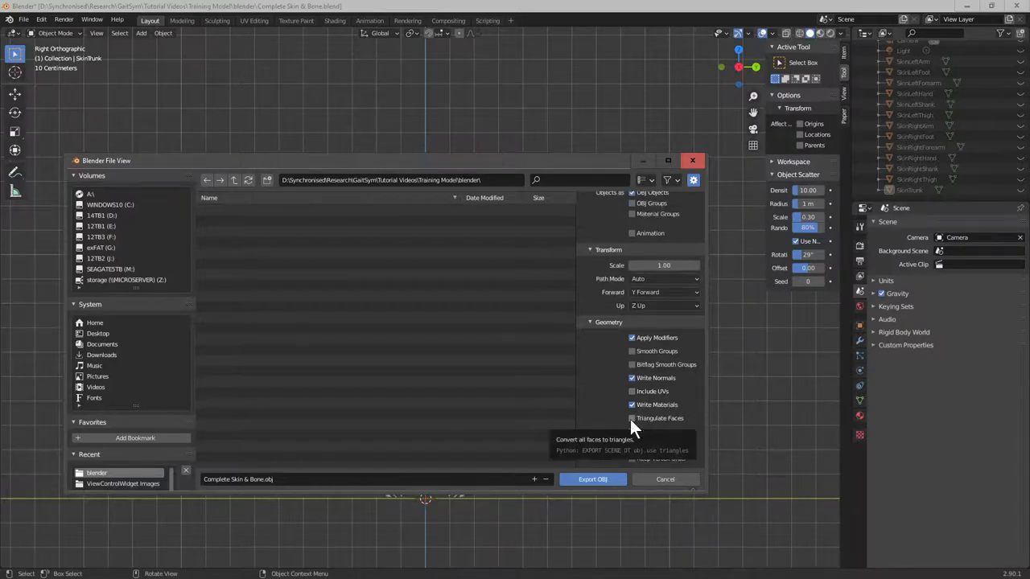
{"action": "left_click", "coordinate": [632, 417]}
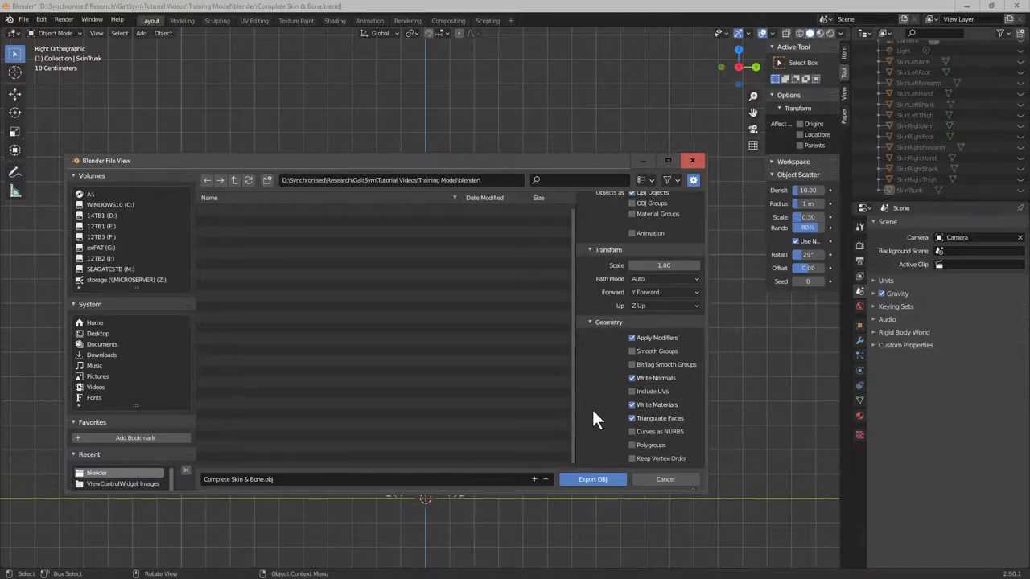
{"action": "mouse_move", "coordinate": [602, 418]}
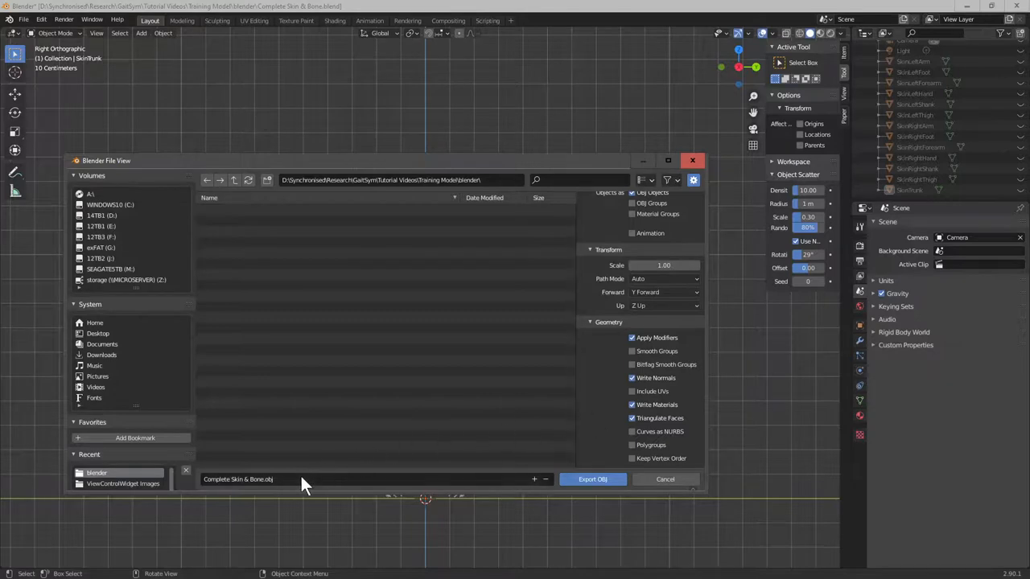
{"action": "mouse_move", "coordinate": [288, 495]}
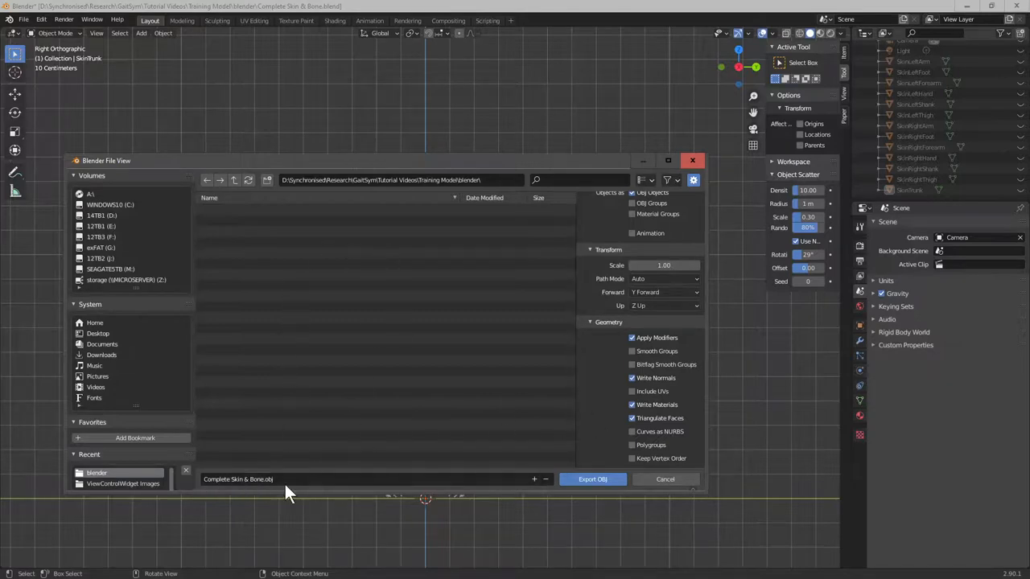
{"action": "mouse_move", "coordinate": [593, 479]}
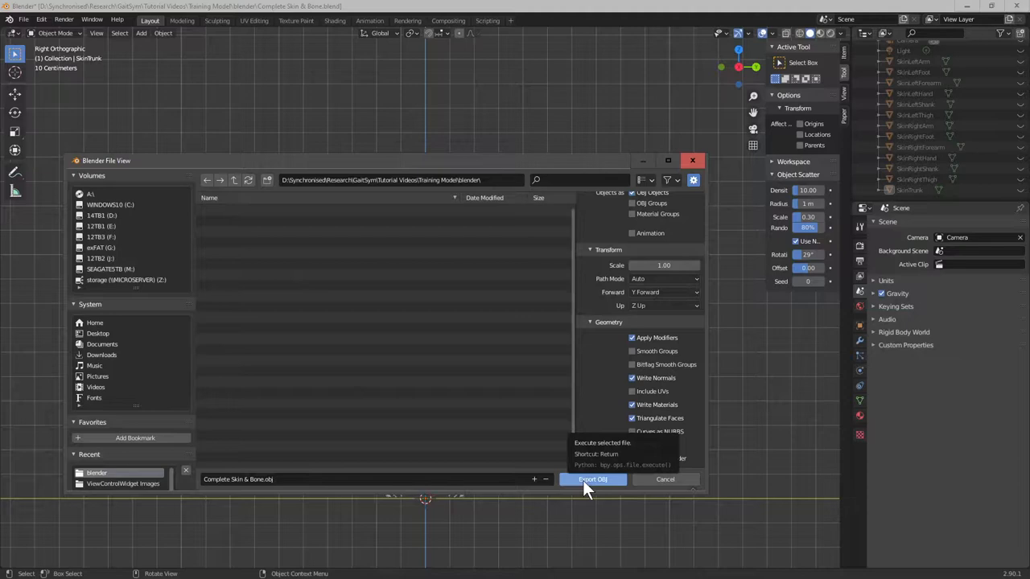
{"action": "left_click", "coordinate": [592, 479]}
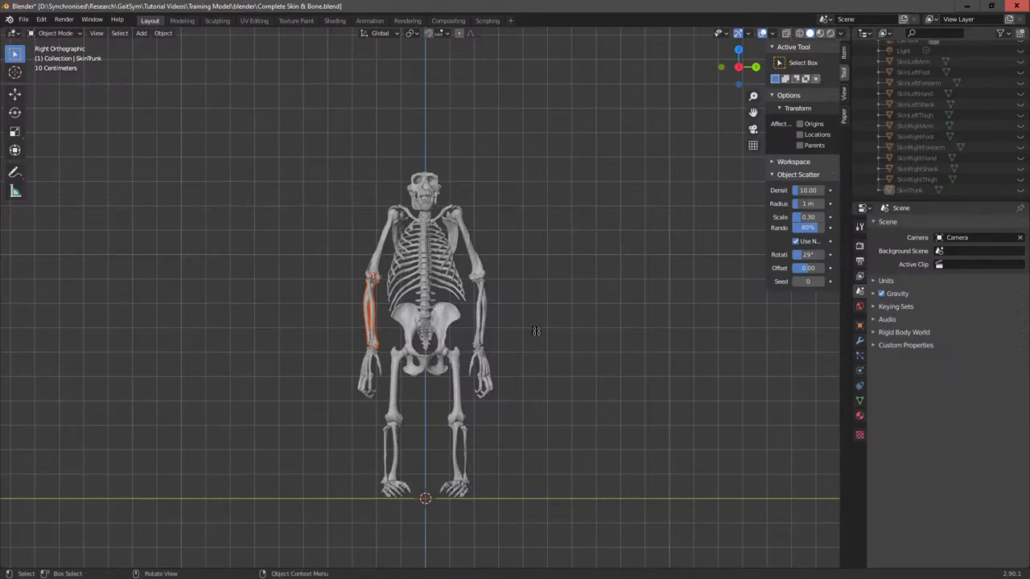
{"action": "mouse_move", "coordinate": [507, 239]}
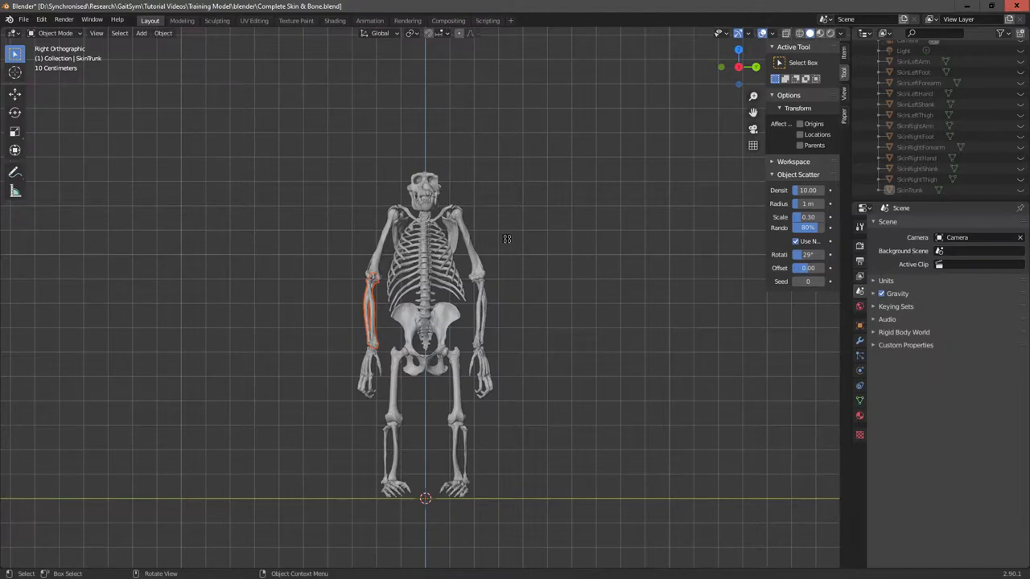
{"action": "mouse_move", "coordinate": [526, 443]}
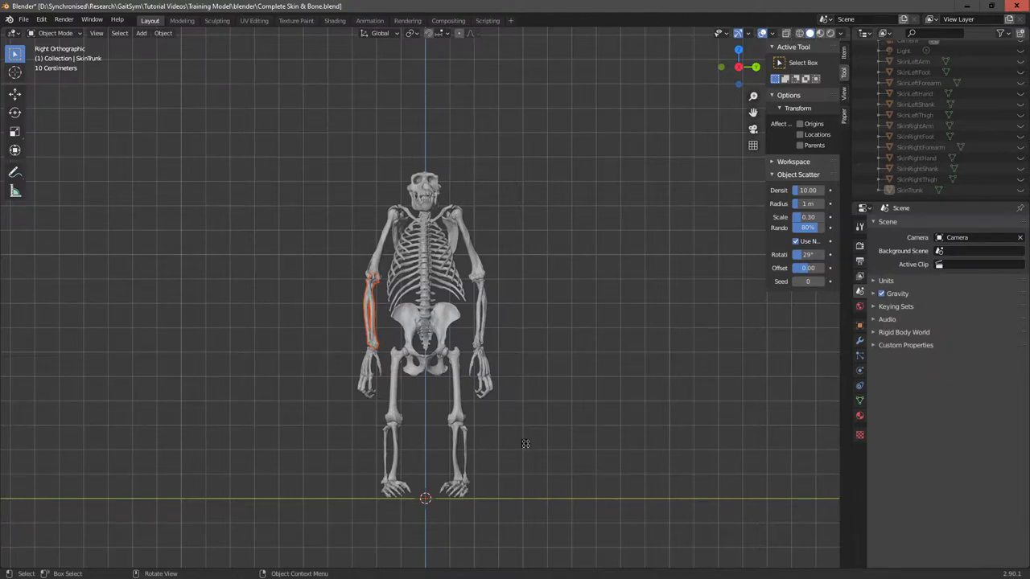
{"action": "mouse_move", "coordinate": [559, 321]}
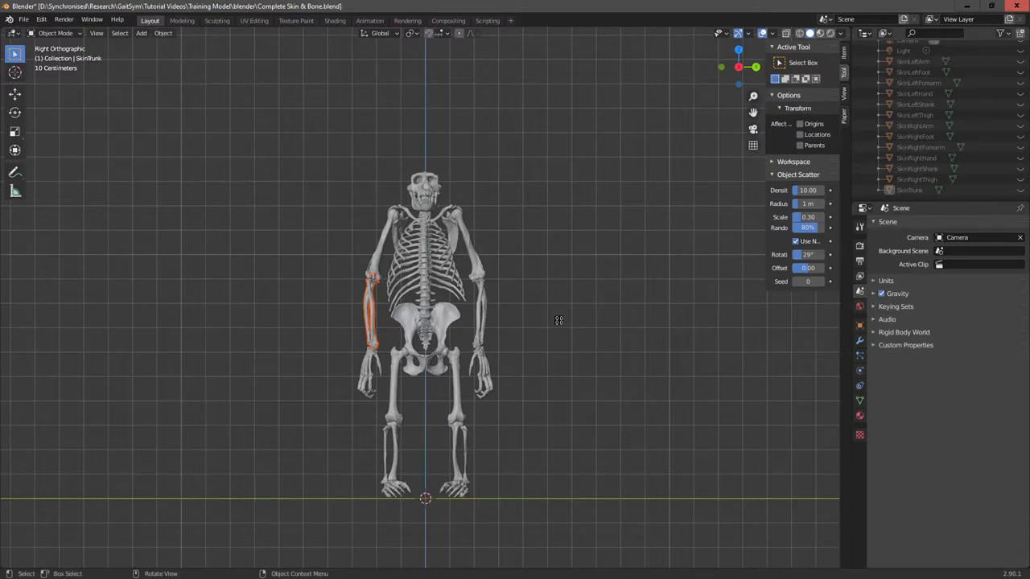
{"action": "mouse_move", "coordinate": [357, 188]}
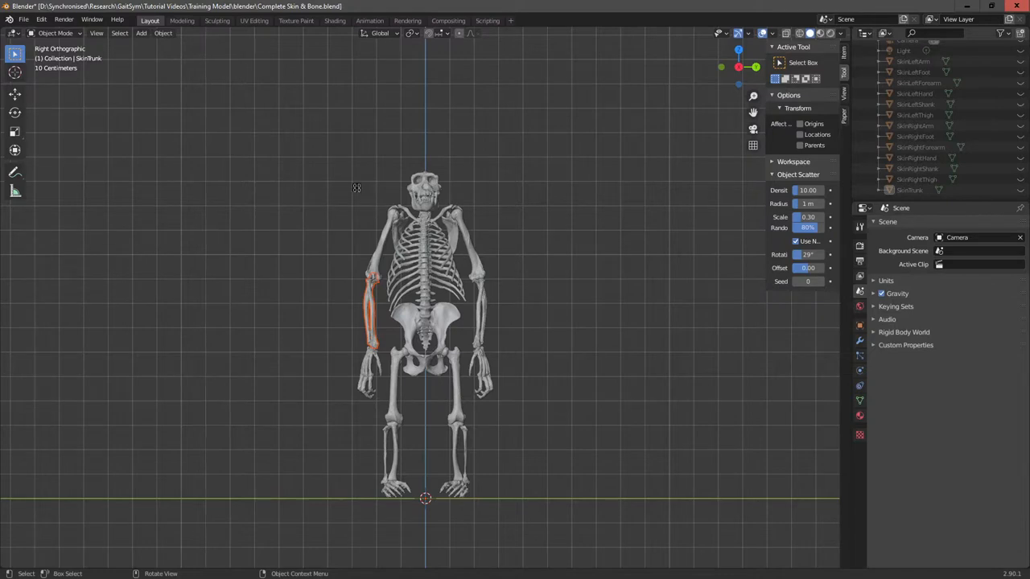
{"action": "mouse_move", "coordinate": [557, 293]}
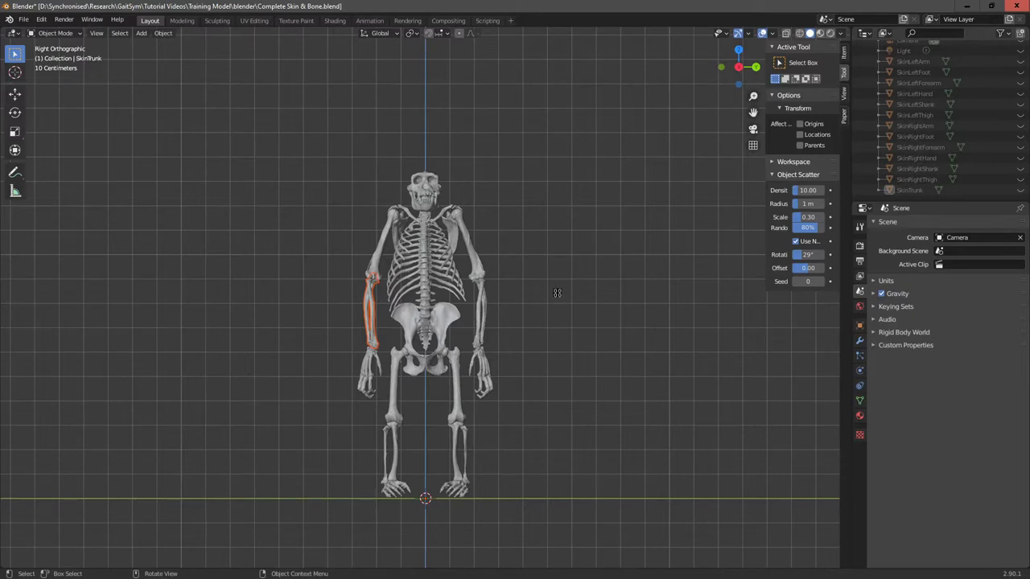
{"action": "mouse_move", "coordinate": [554, 268]}
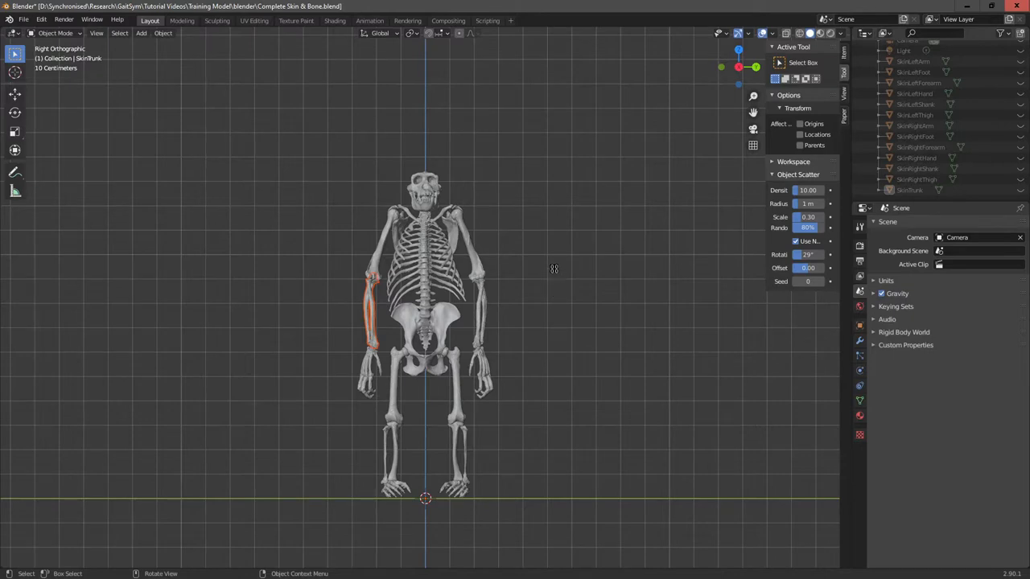
{"action": "mouse_move", "coordinate": [504, 304]}
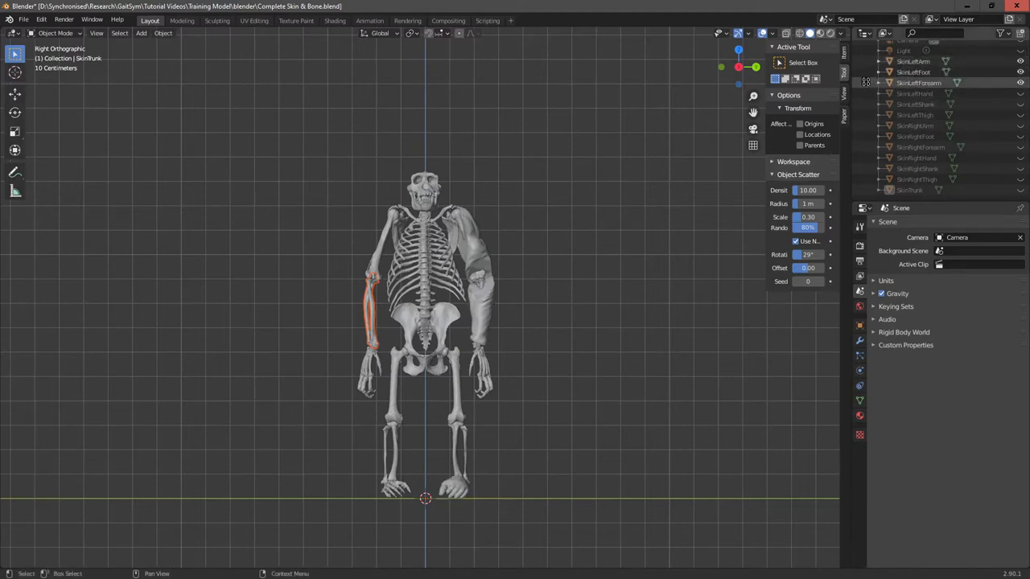
Select SkinLeftForearm in the Outliner and open the File menu
{"action": "left_click", "coordinate": [481, 310]}
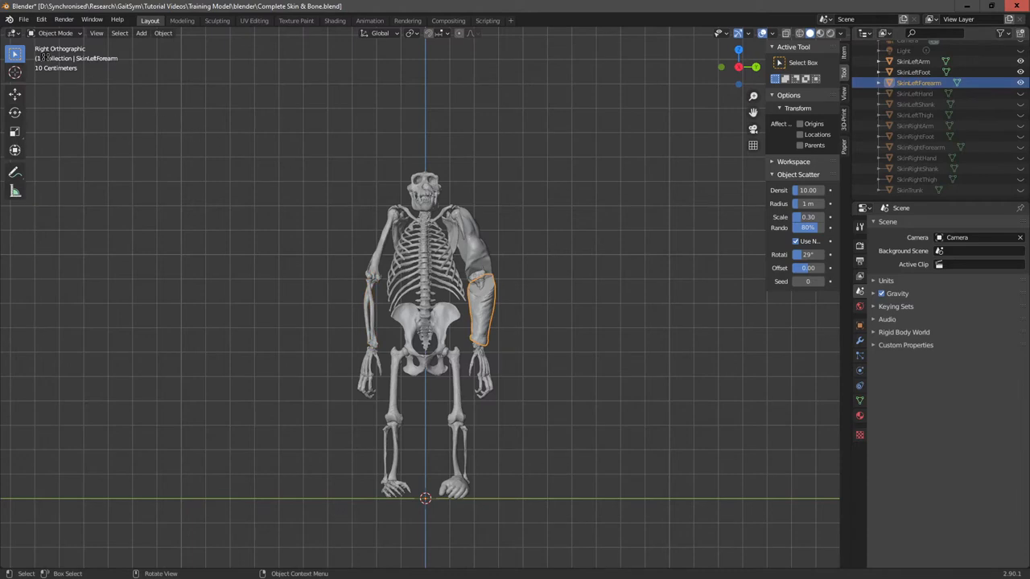
{"action": "left_click", "coordinate": [24, 18]}
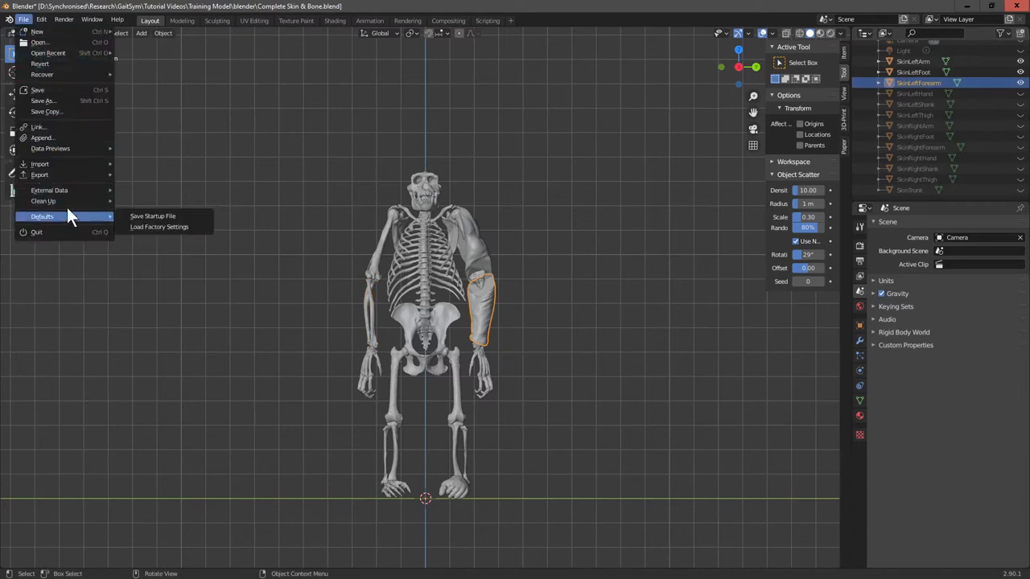